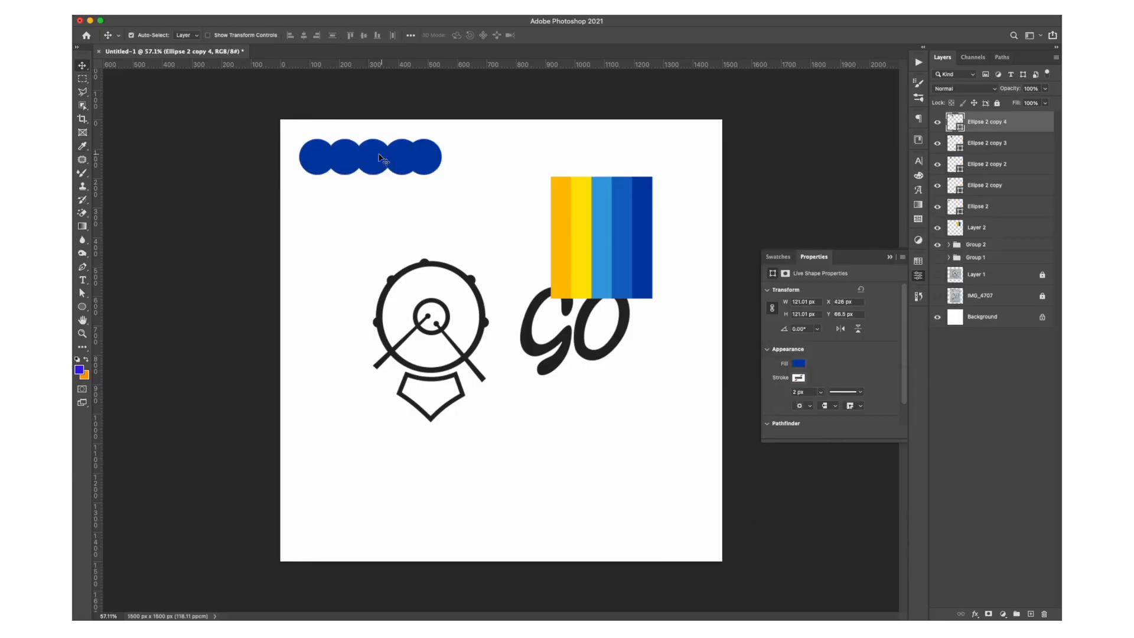
- Add the drum icon pattern artboard and a photo-backed logo artboard, reaching the layer blend modes
click(81, 149)
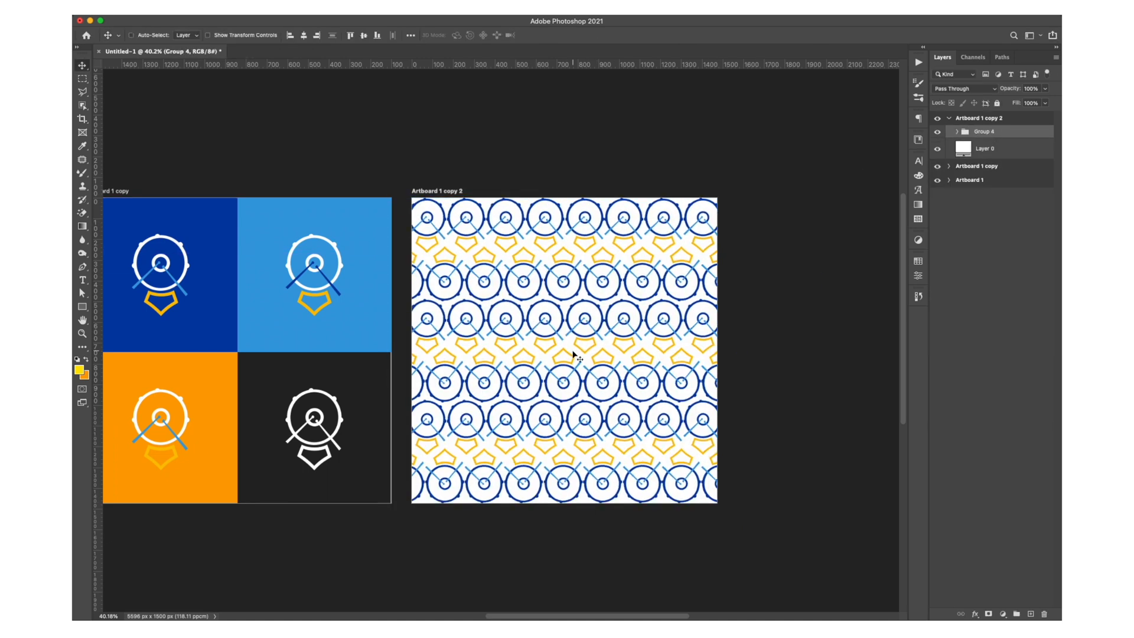
click(966, 89)
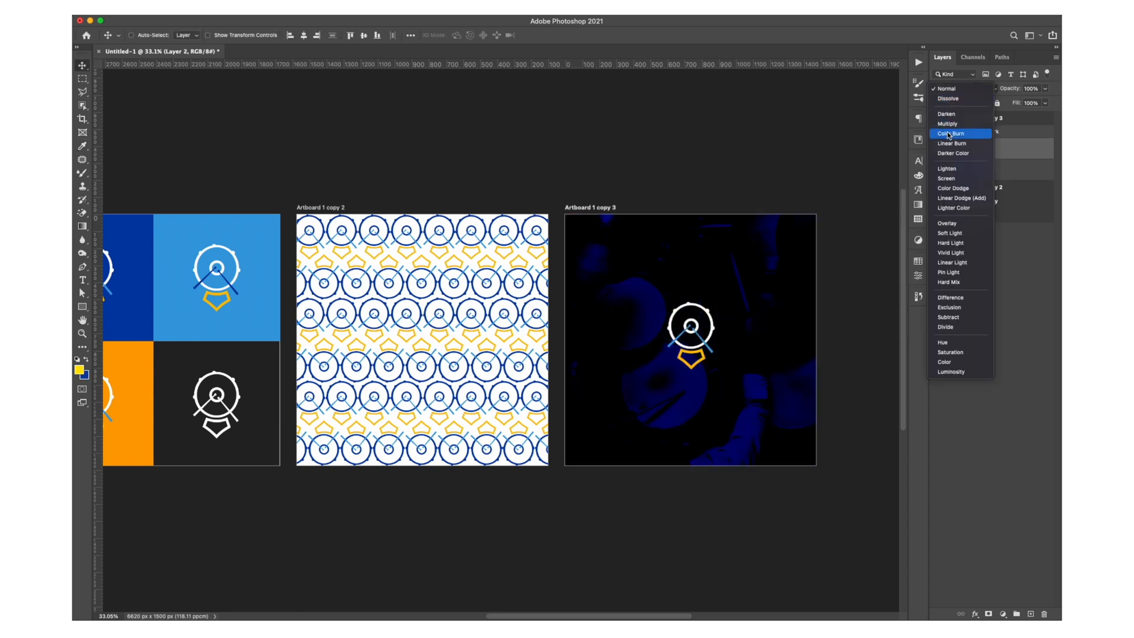